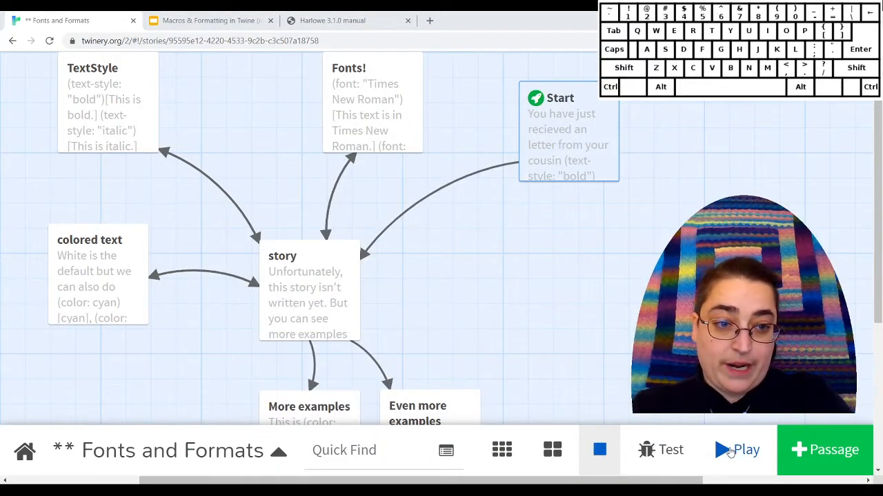
# - Play Fonts and Formats, read the Start passage's letter, and follow 'talk to your parents'
pyautogui.click(738, 449)
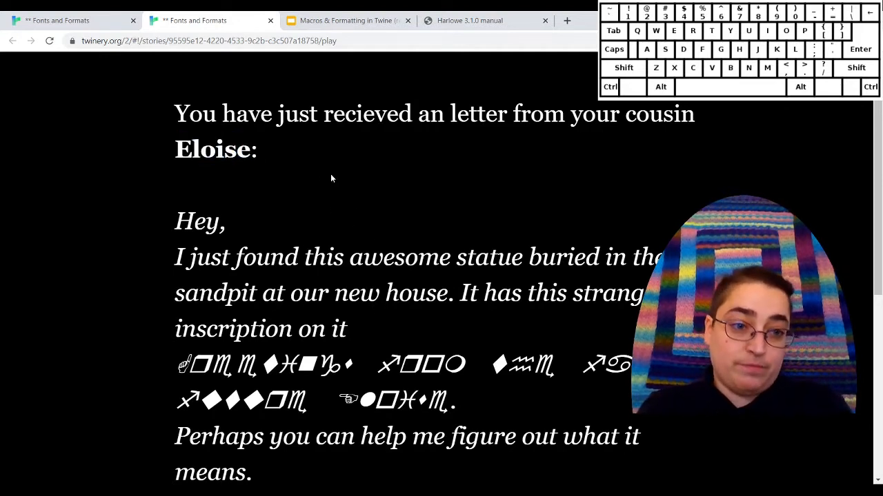
pyautogui.scroll(-3)
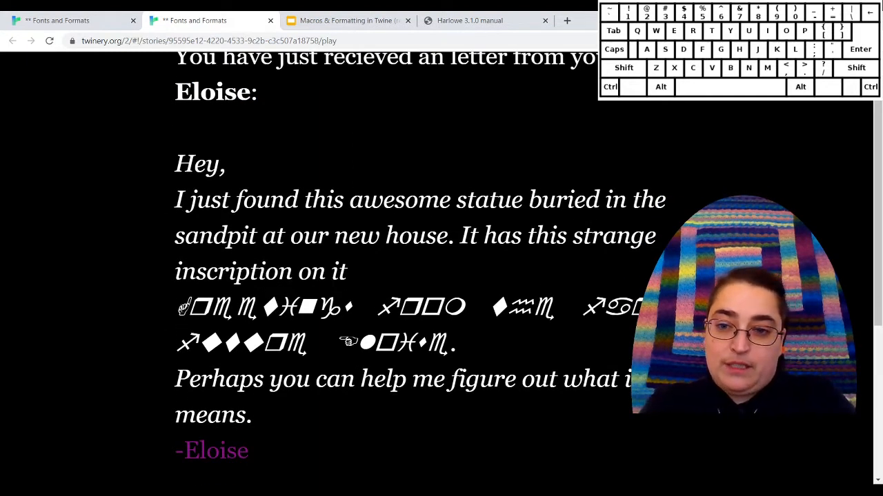
pyautogui.moveTo(176, 307); pyautogui.dragTo(397, 307)
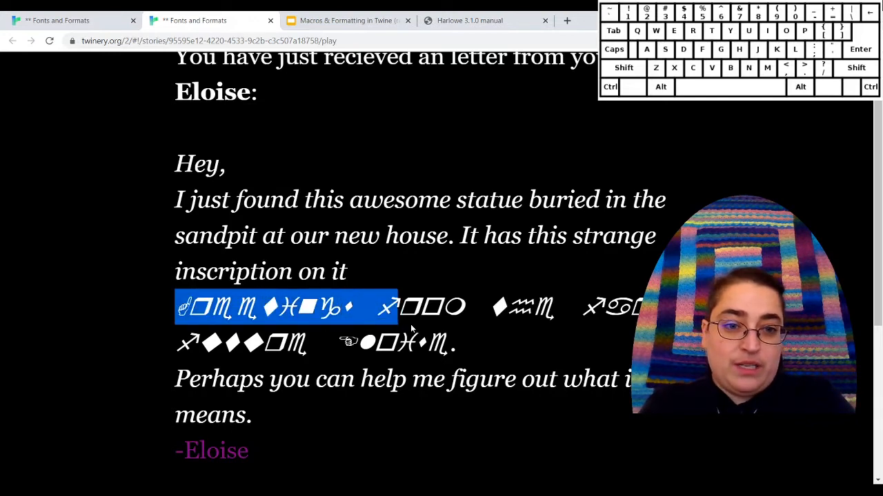
pyautogui.scroll(-3)
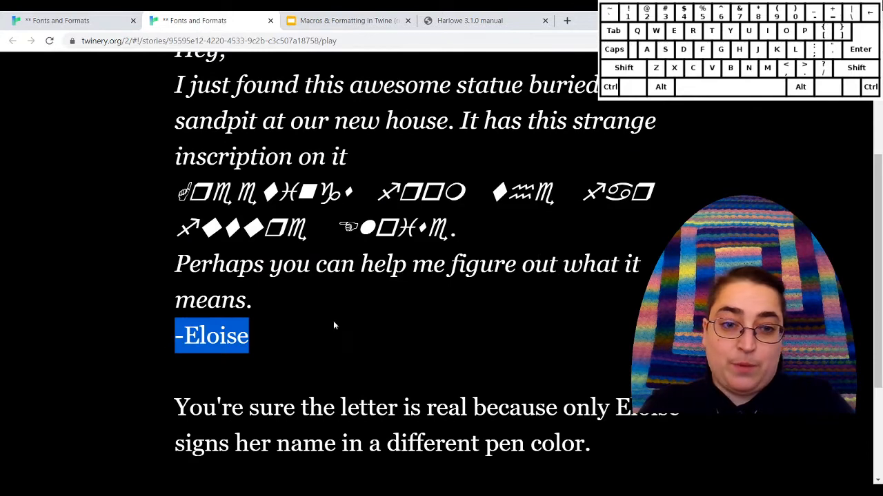
pyautogui.scroll(-3)
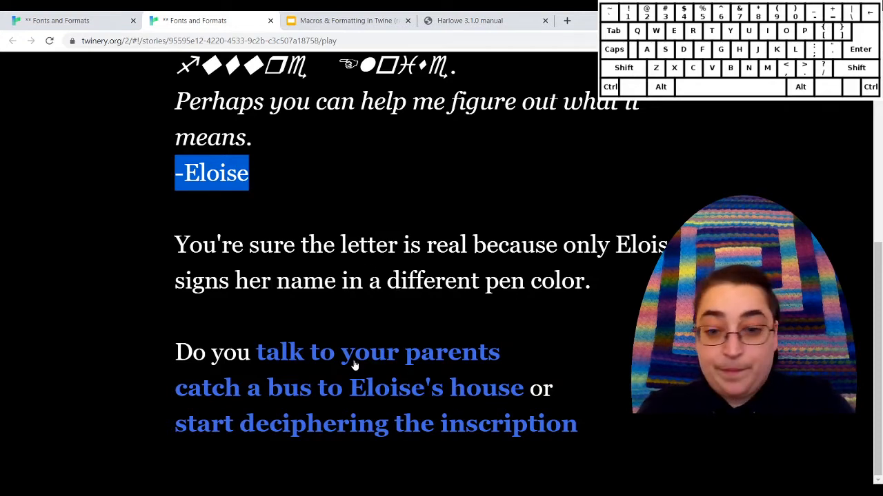
pyautogui.click(377, 352)
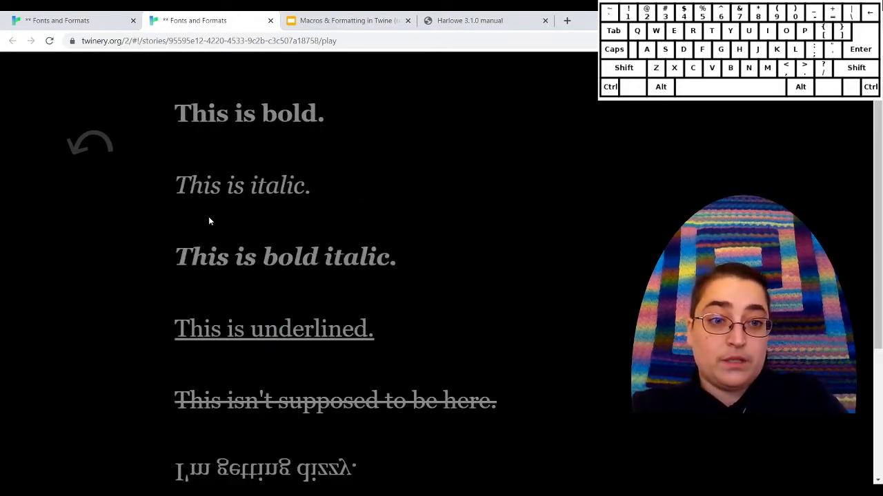
# - View the 'colored text' and 'Fonts!' examples, returning via 'Back to other options'
pyautogui.scroll(-3)
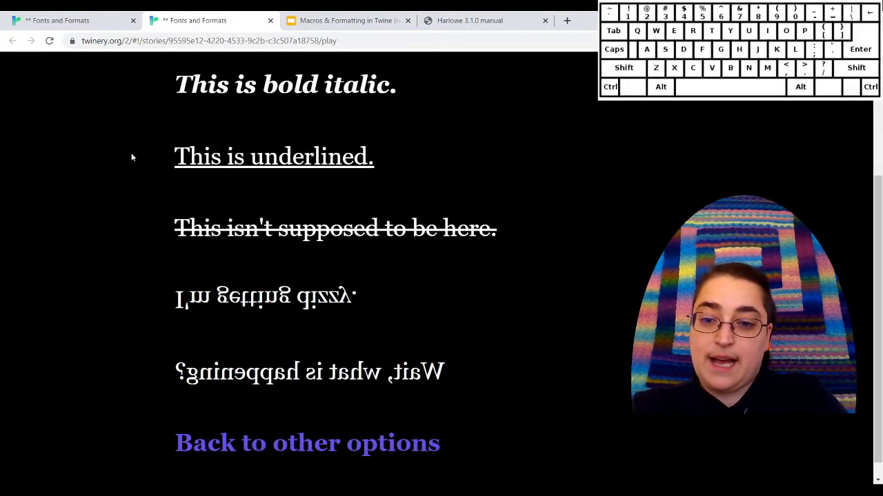
pyautogui.click(307, 443)
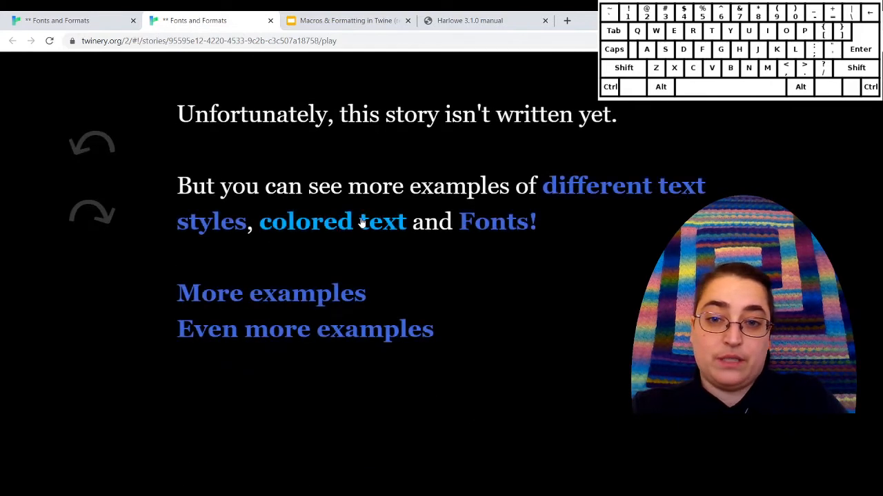
pyautogui.click(305, 222)
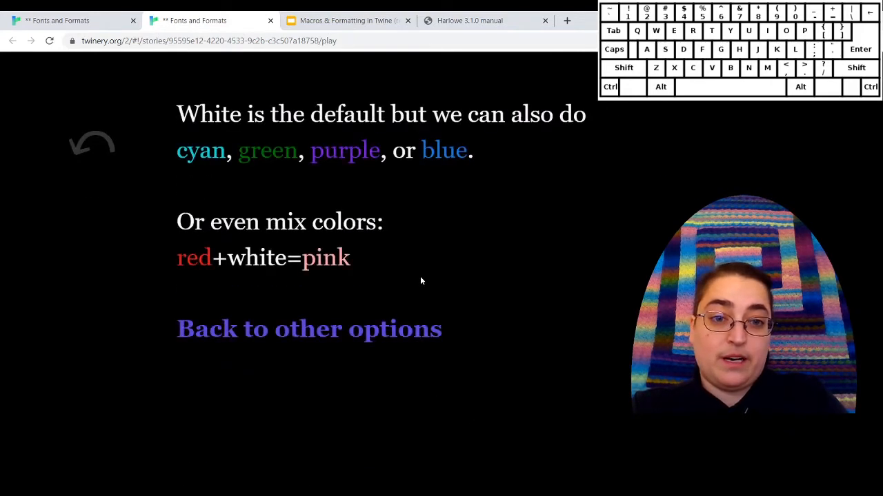
pyautogui.click(309, 329)
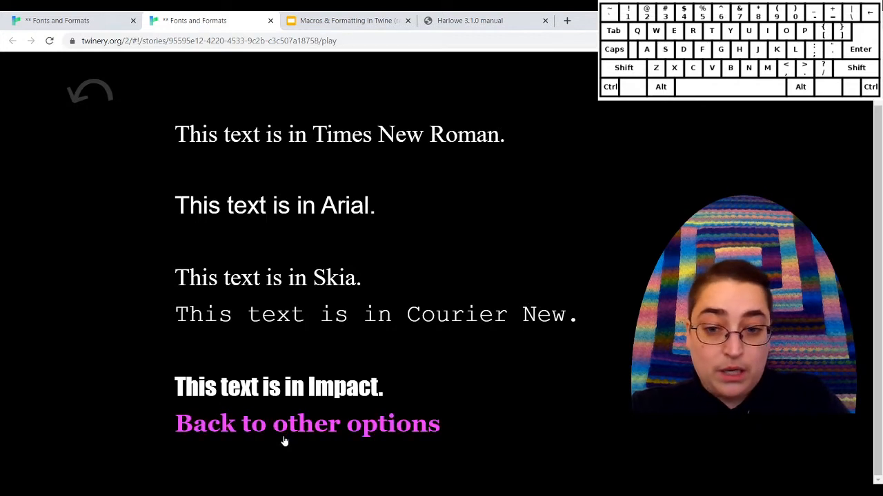
pyautogui.click(307, 424)
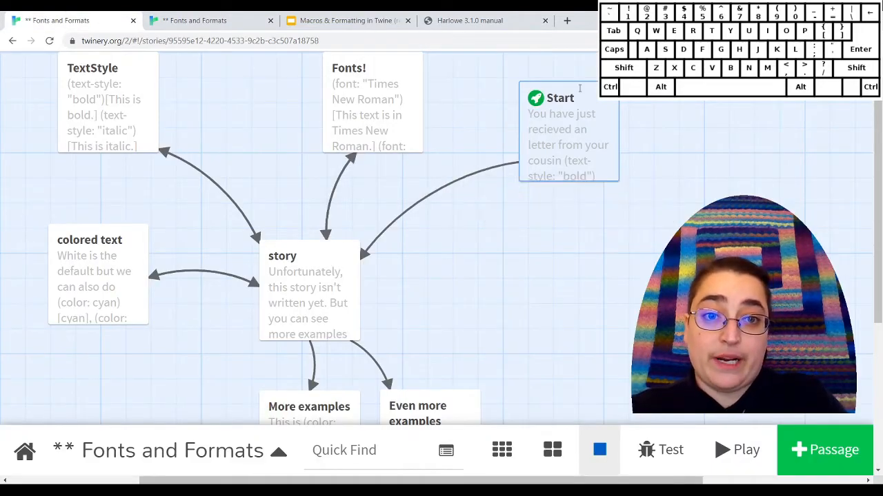
# - View the Start passage's macro code, then switch to the Macros & Formatting slides
pyautogui.doubleClick(560, 97)
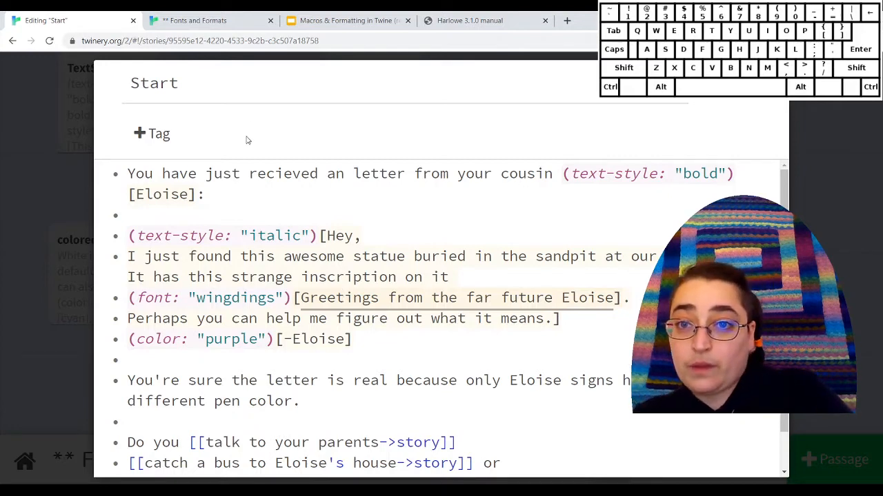
pyautogui.click(345, 20)
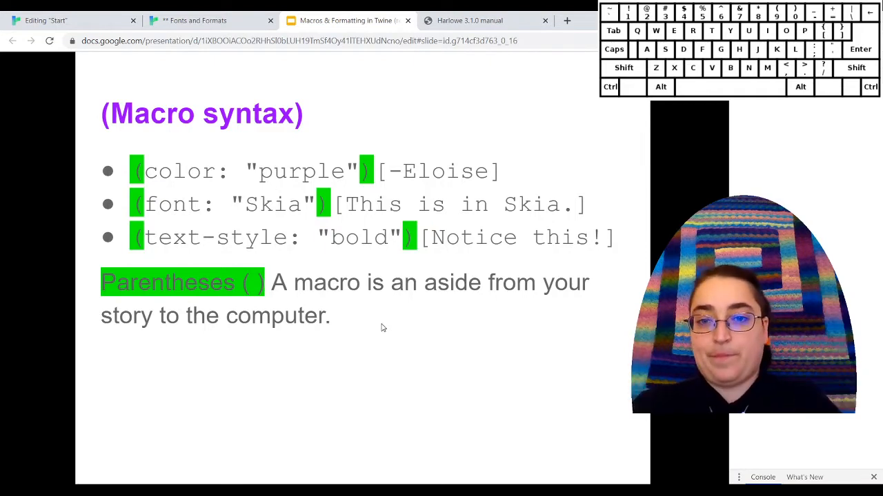
pyautogui.moveTo(359, 337)
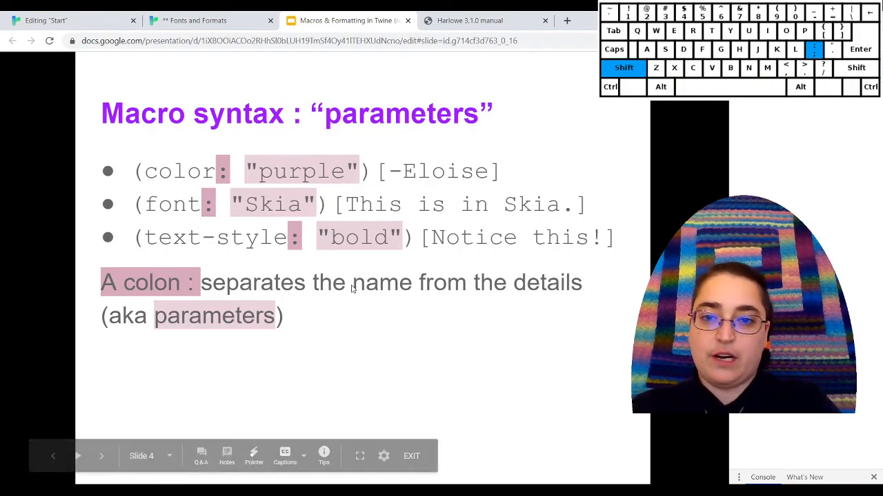
pyautogui.moveTo(390, 272)
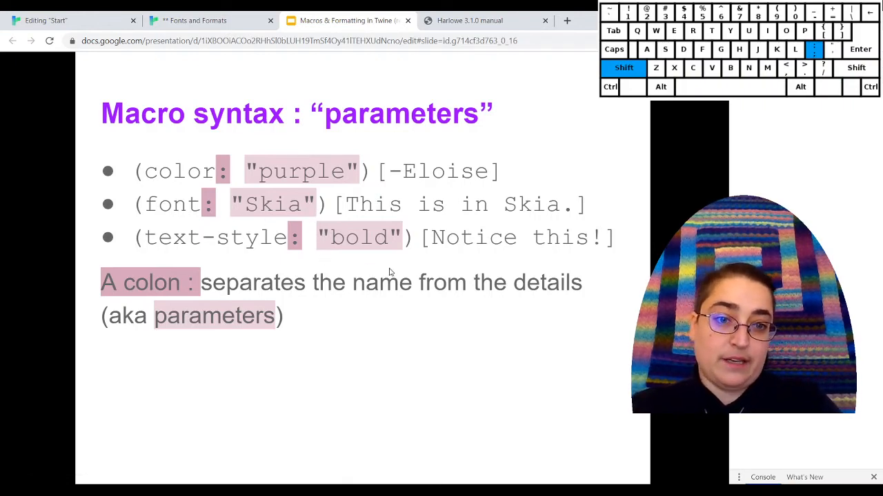